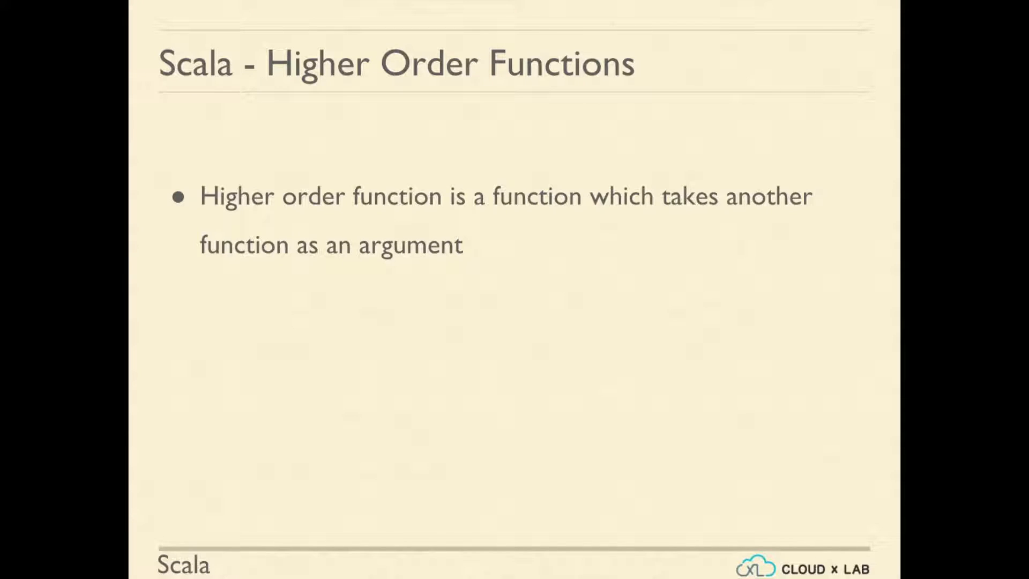
# - Highlight 'function as an argument', reveal the second bullet, and advance to the Map slide
pyautogui.moveTo(433, 218); pyautogui.dragTo(495, 210)
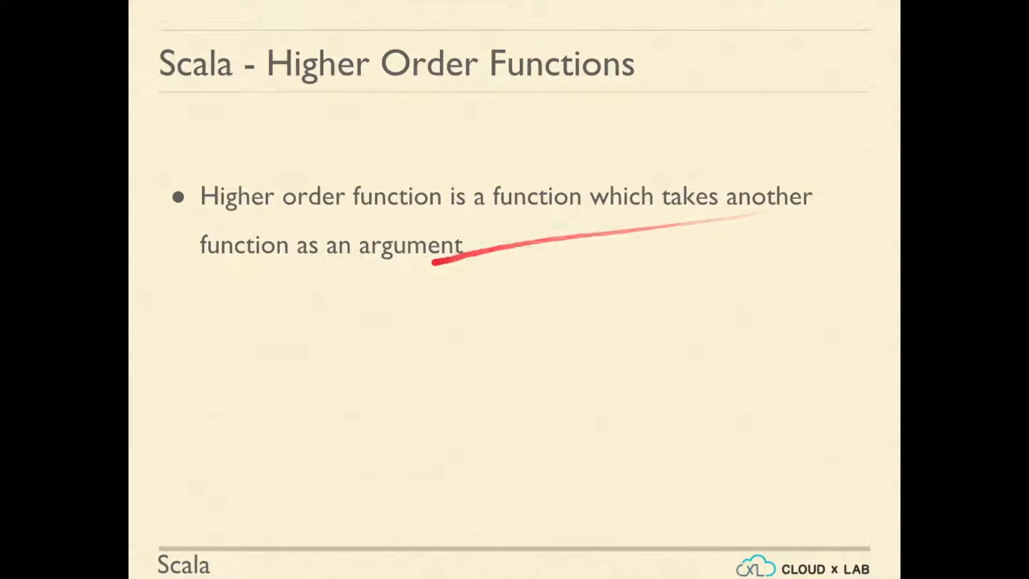
pyautogui.click(433, 263)
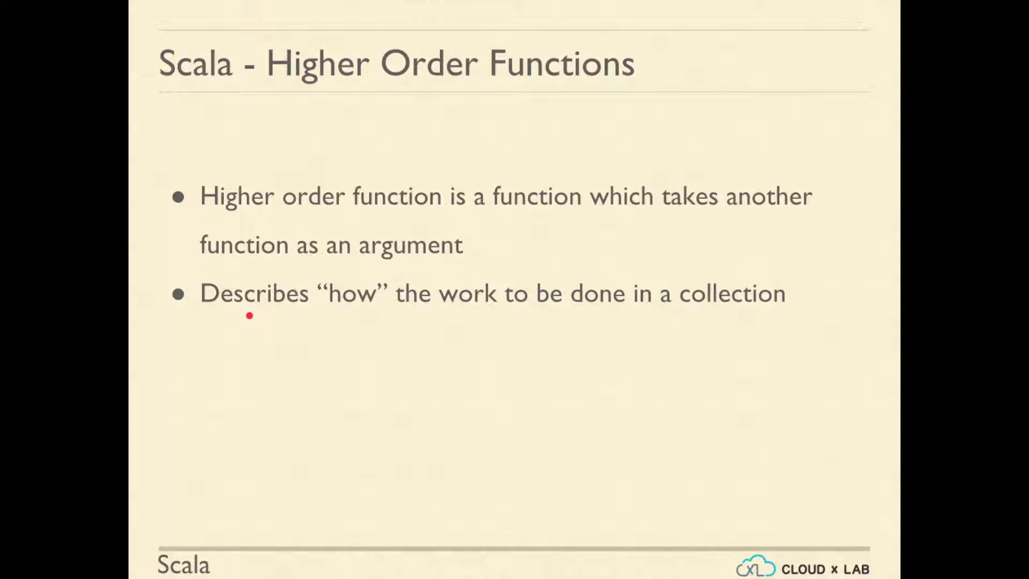
pyautogui.moveTo(722, 311)
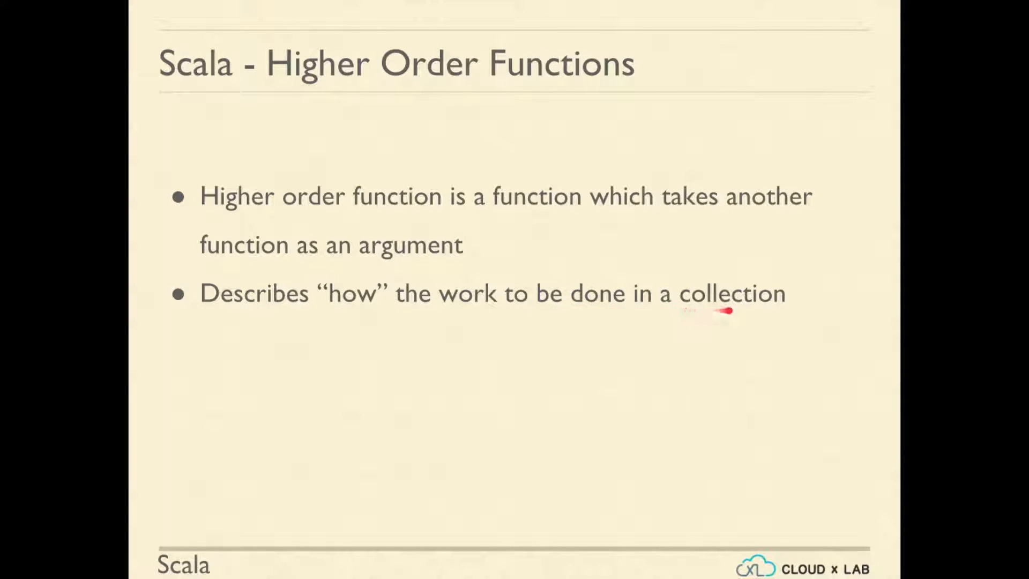
pyautogui.moveTo(771, 311)
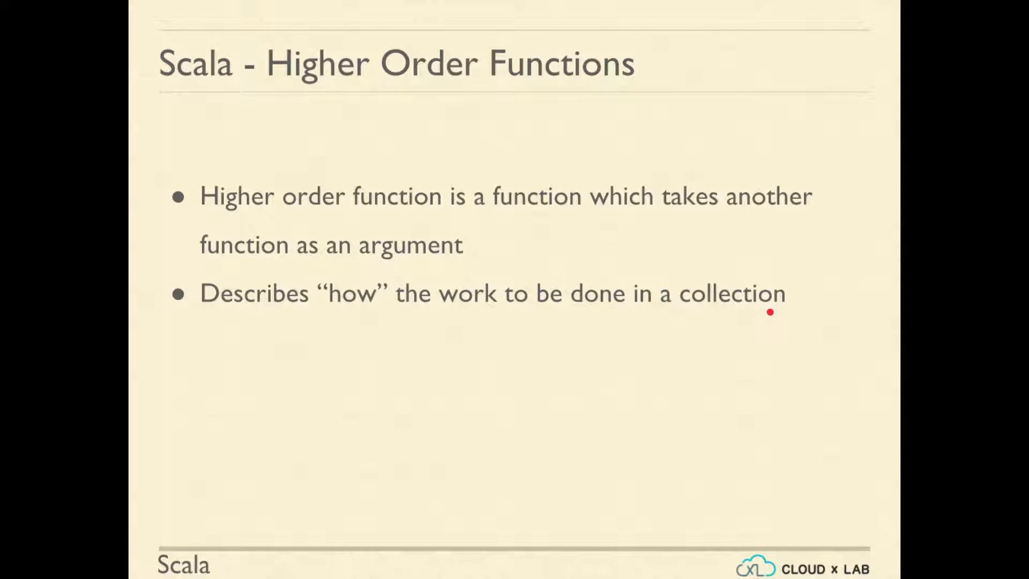
pyautogui.press('Right')
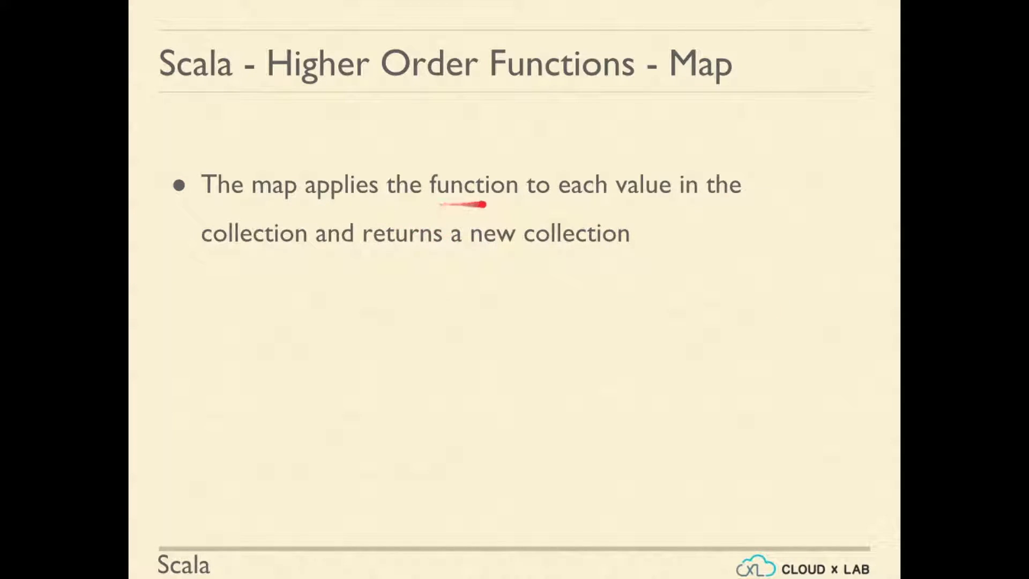
pyautogui.moveTo(702, 200)
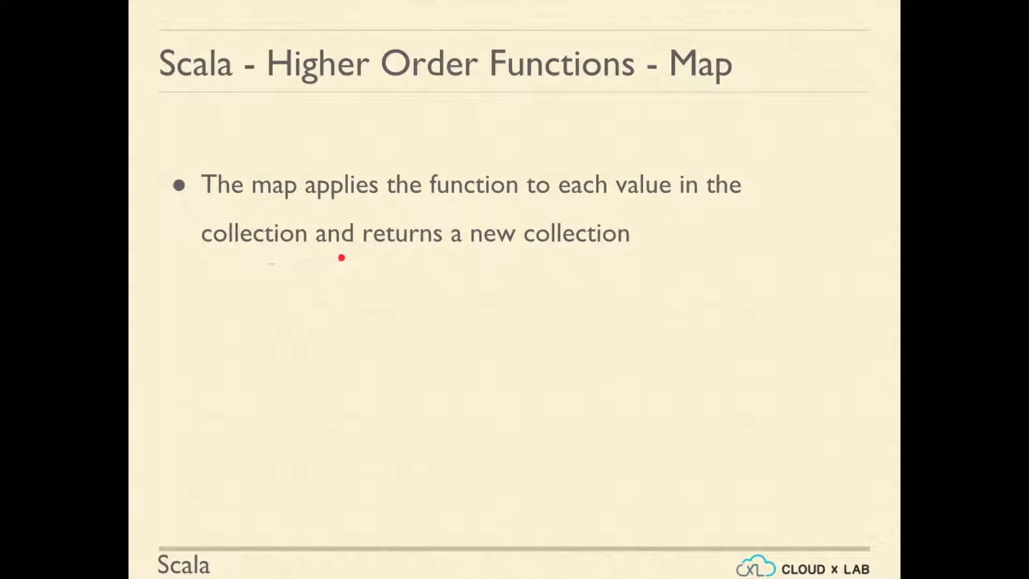
pyautogui.moveTo(651, 251)
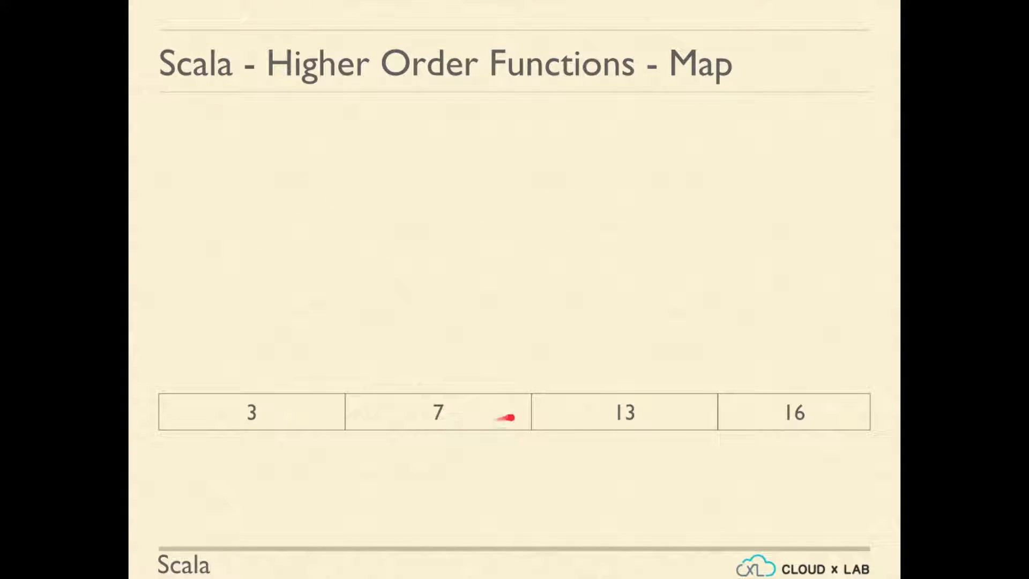
pyautogui.moveTo(820, 425)
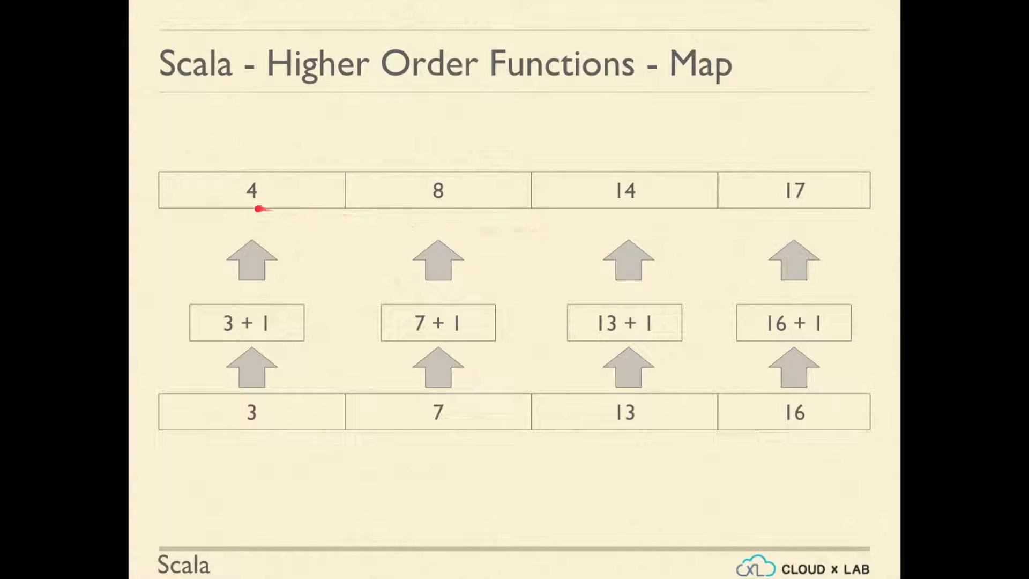
pyautogui.moveTo(427, 208)
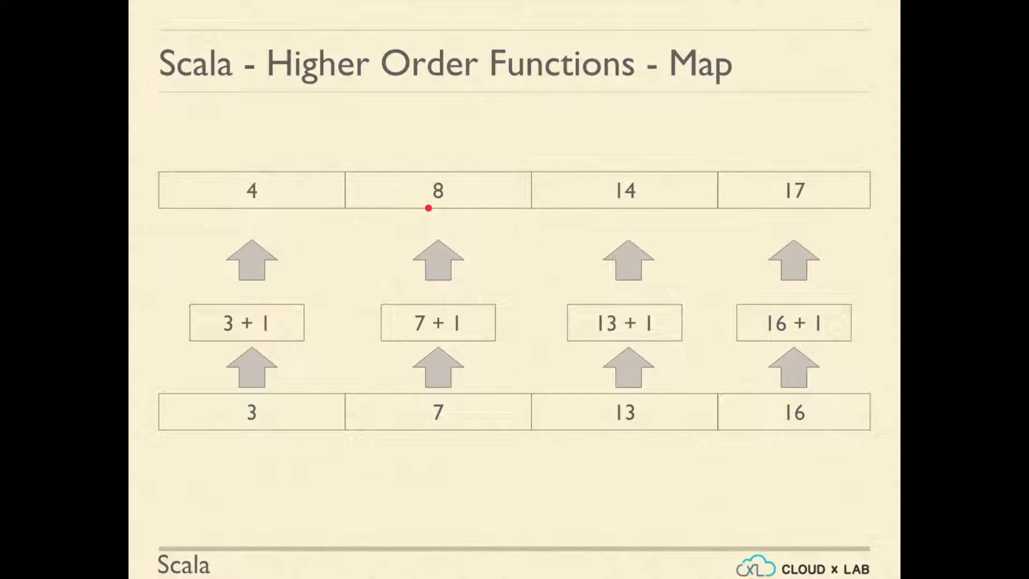
pyautogui.moveTo(821, 196)
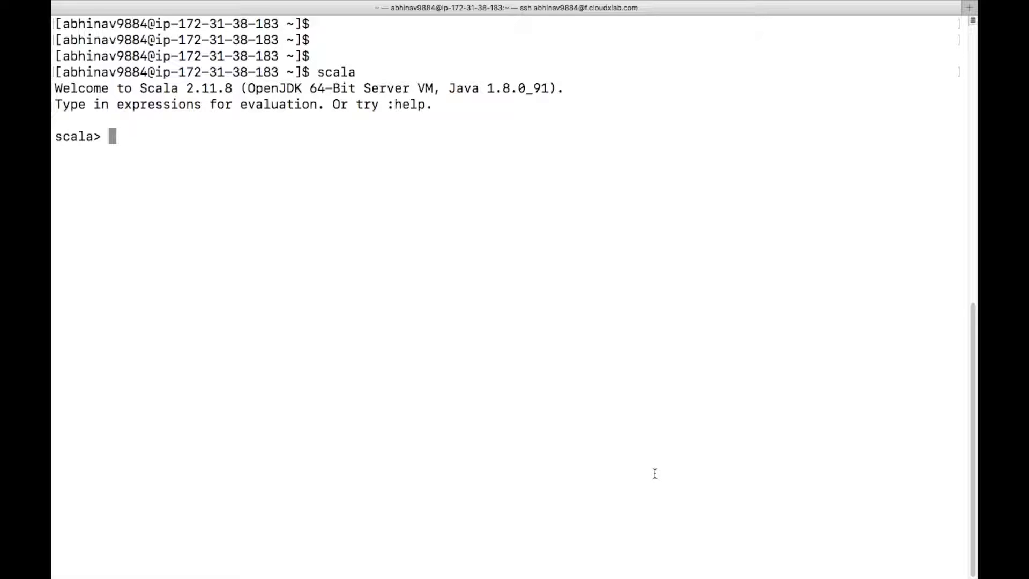
# - Define var list = List(1,2,3) and evaluate list.map(x => x + 1) to get List(2, 3, 4)
pyautogui.write('var list = List(1,2,3)')
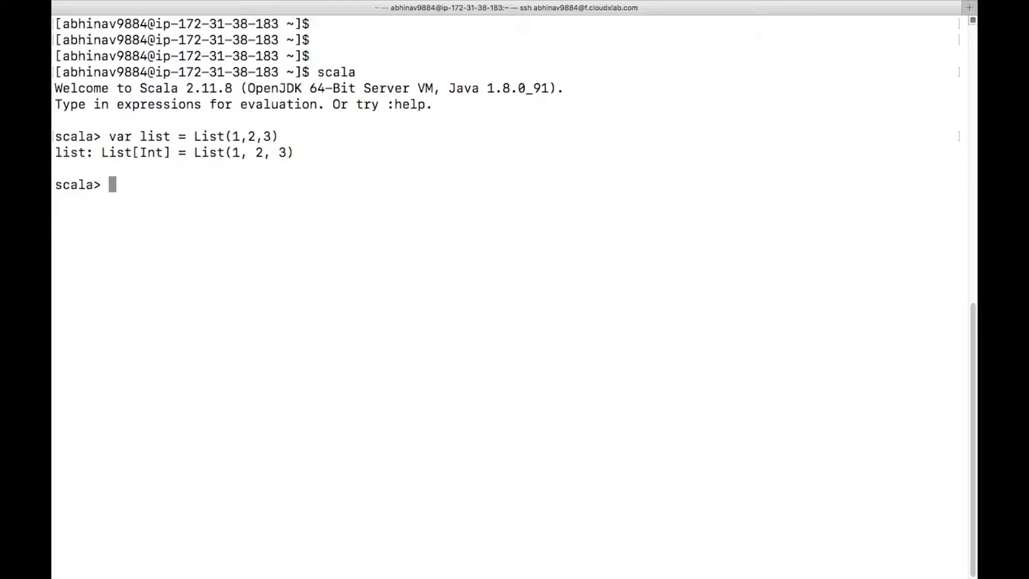
pyautogui.write('list.')
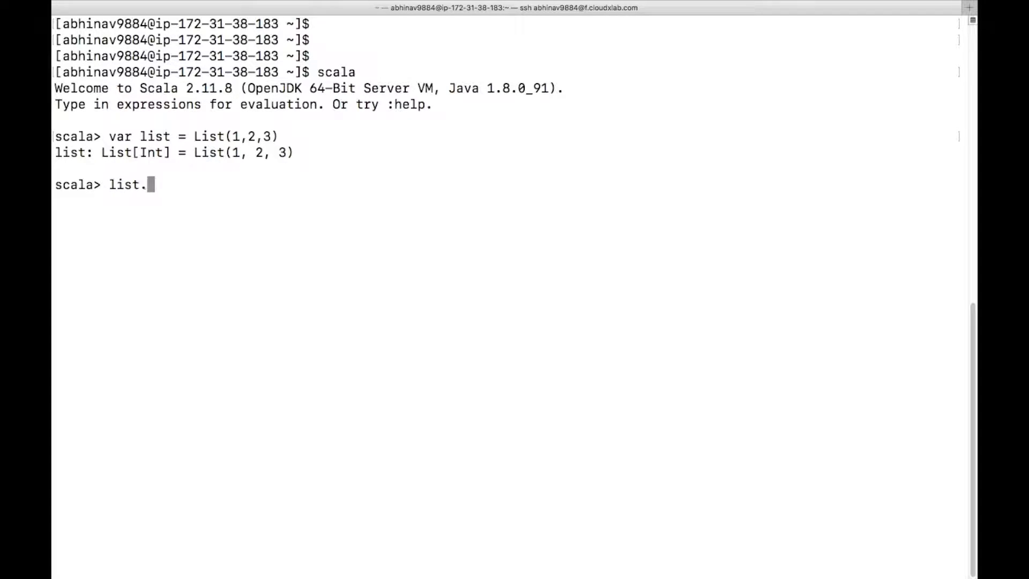
pyautogui.write('map(x')
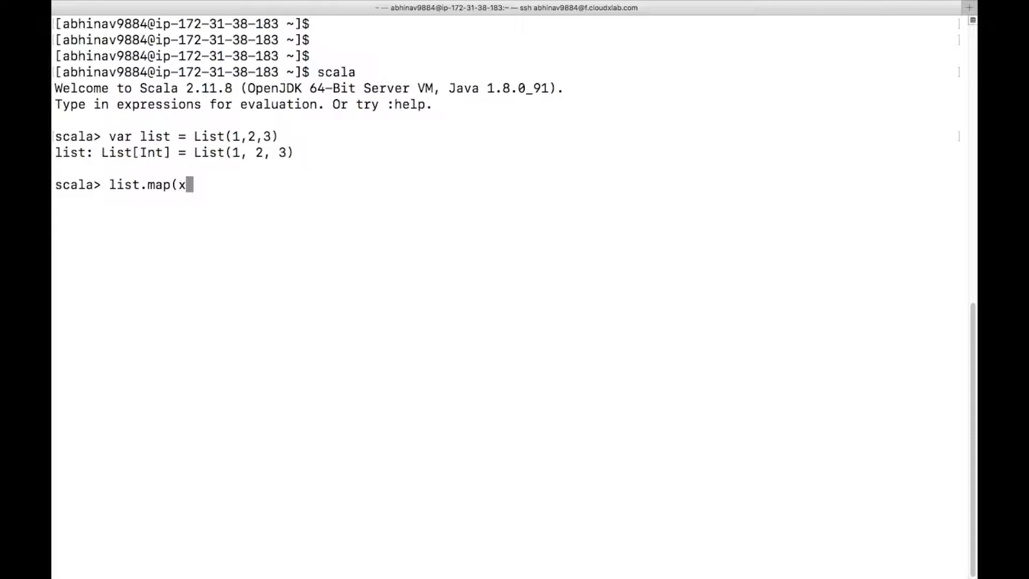
pyautogui.write('=> x + 1')
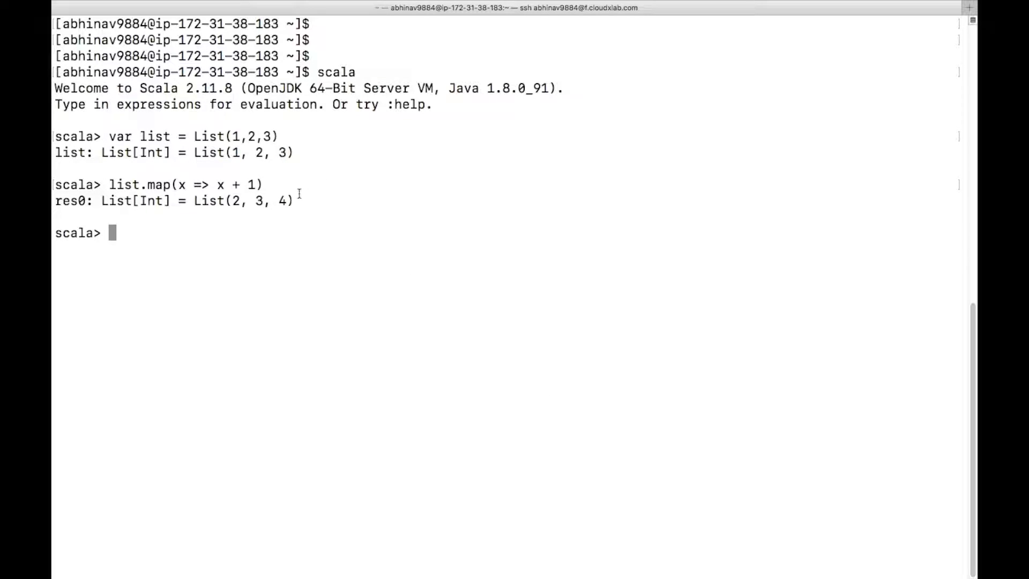
# - Highlight the parameter x, then evaluate list.map(_+ 1) using the underscore shorthand
pyautogui.moveTo(193, 201); pyautogui.dragTo(294, 201)
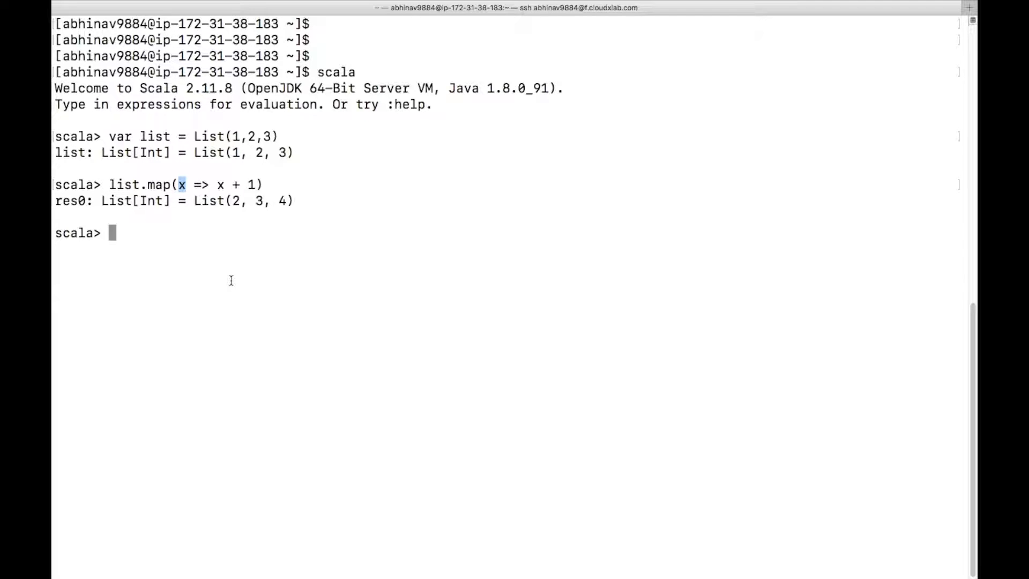
pyautogui.write('list.map(_+ 1)')
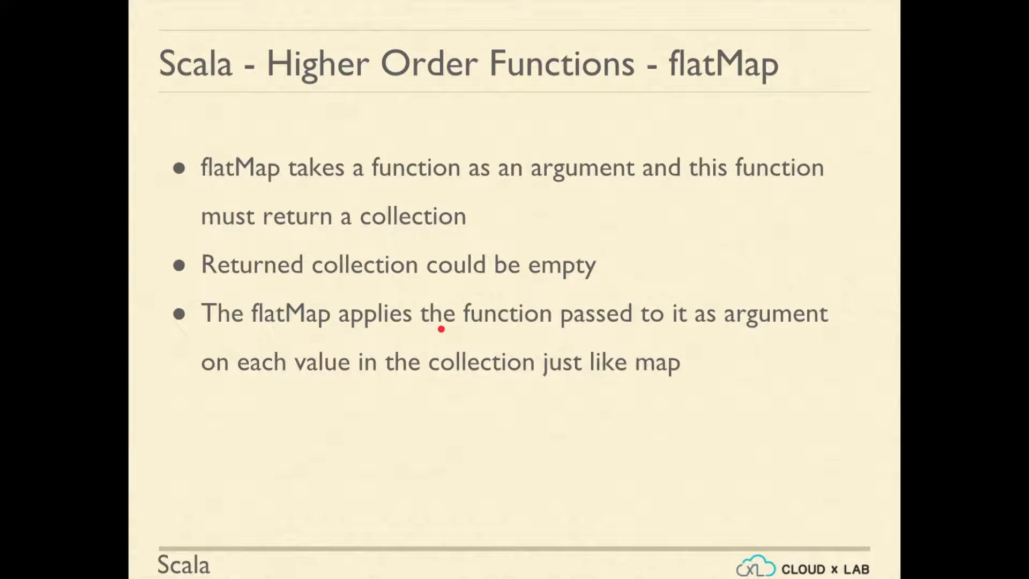
pyautogui.moveTo(380, 330)
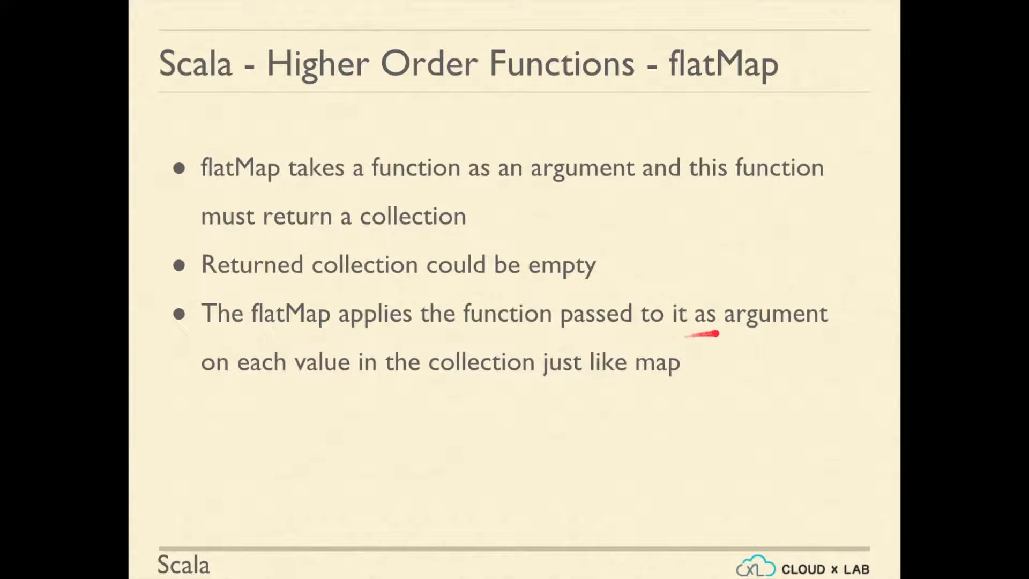
# - Stress the words 'as argument' on the flatMap slide with the laser pen
pyautogui.moveTo(716, 333); pyautogui.dragTo(295, 384)
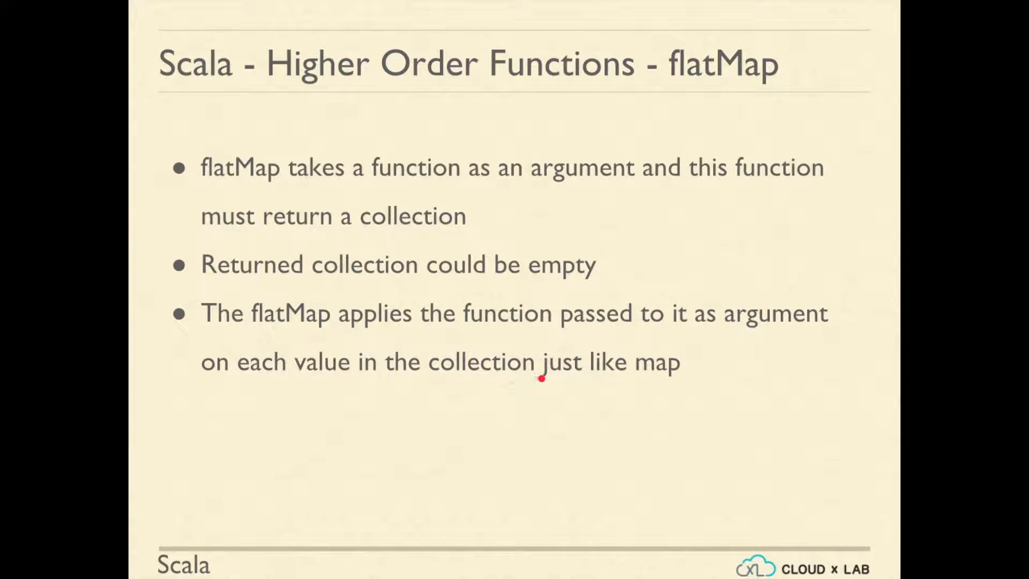
pyautogui.moveTo(646, 377)
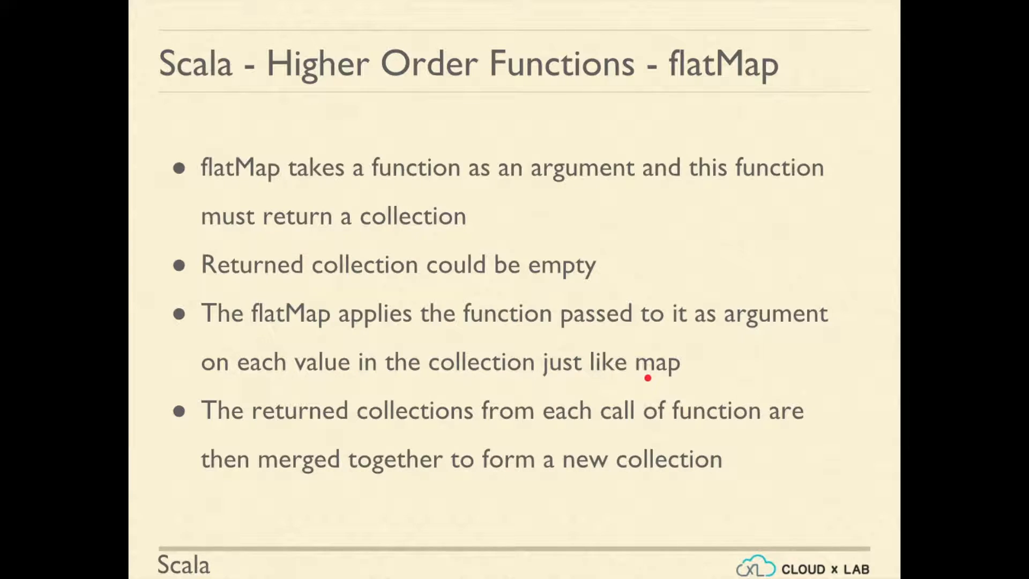
pyautogui.moveTo(661, 423)
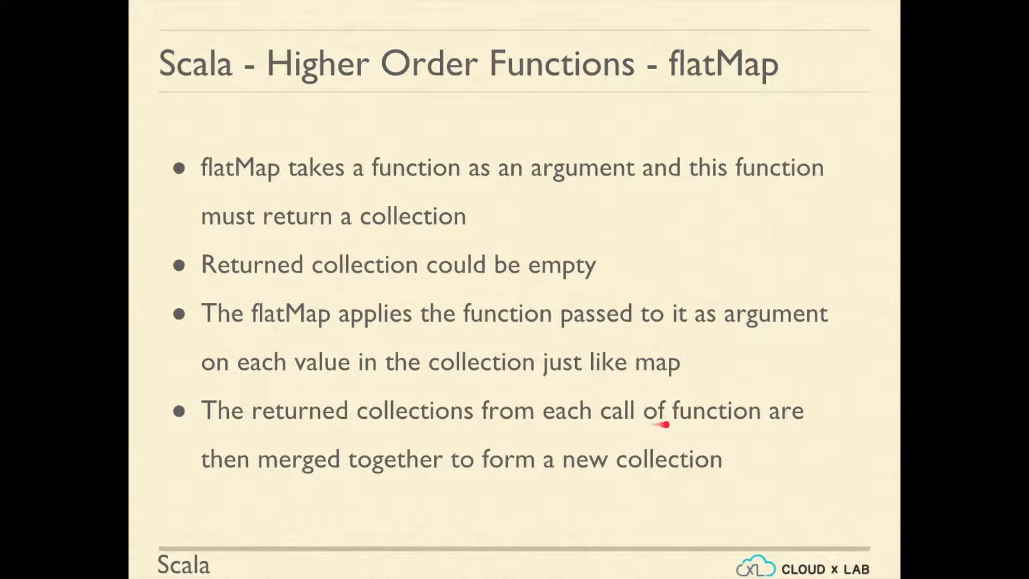
pyautogui.moveTo(447, 485)
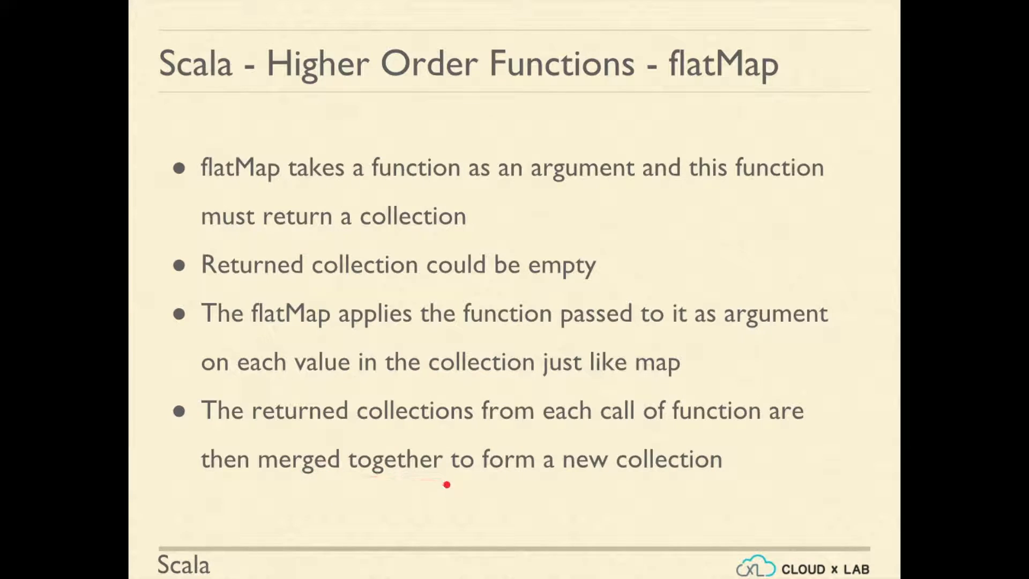
pyautogui.moveTo(705, 477)
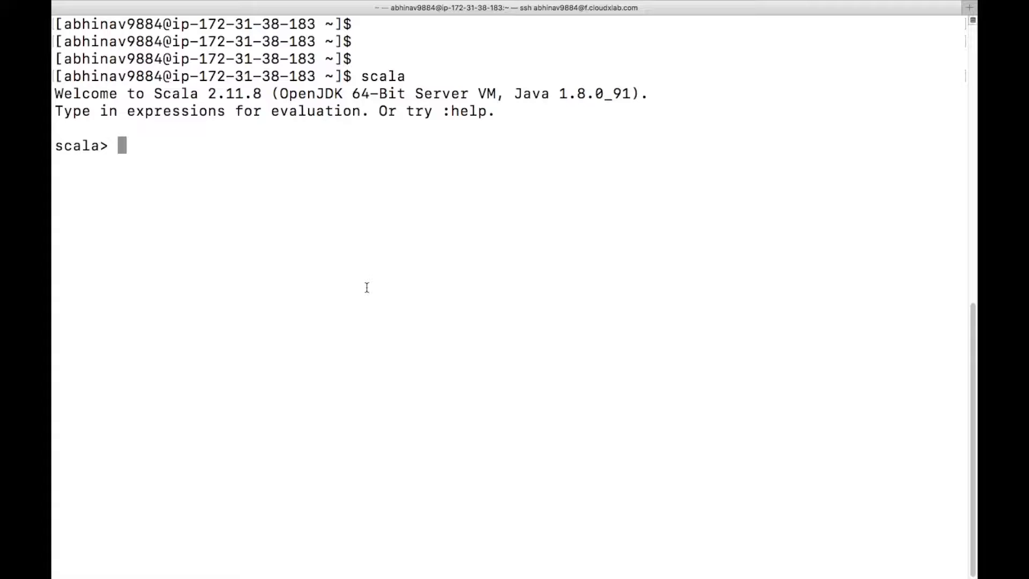
# - Define list = List("Python", "Go"), evaluate list.flatMap(lang => lang + "#"), and highlight the flattened List[Char] result
pyautogui.write('var list = List("Python", "Go")')
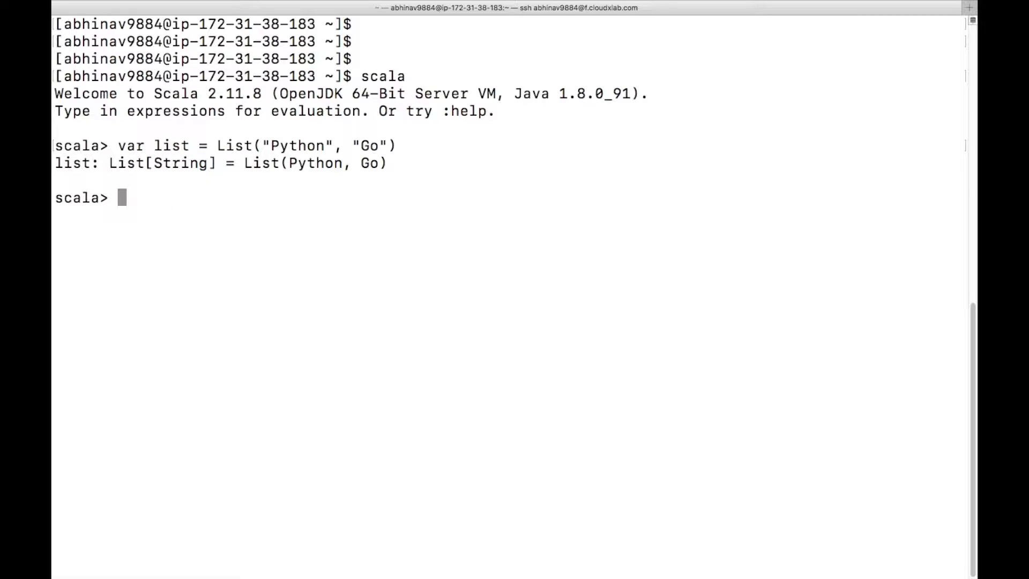
pyautogui.write('list.flatM')
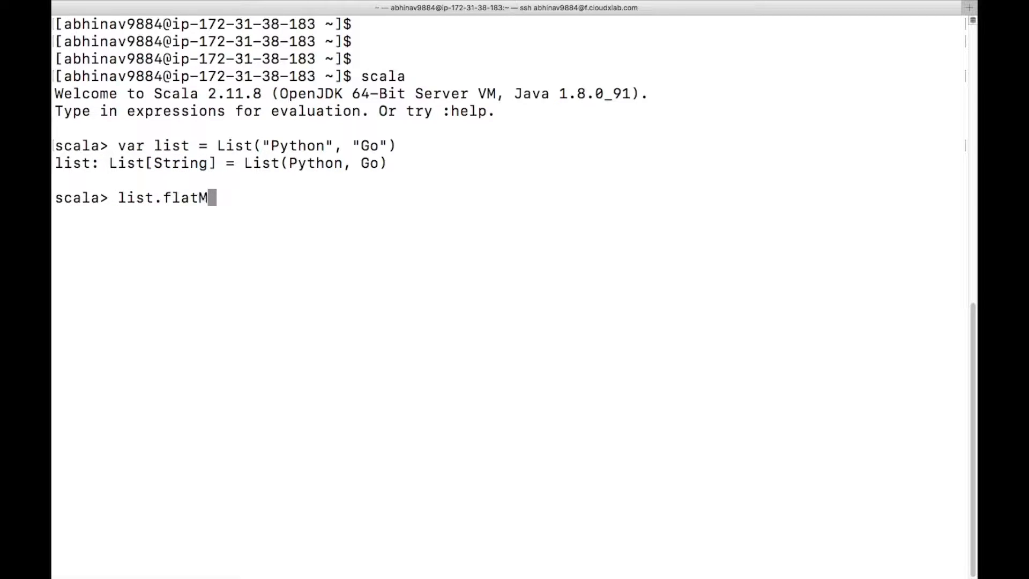
pyautogui.write('ap(')
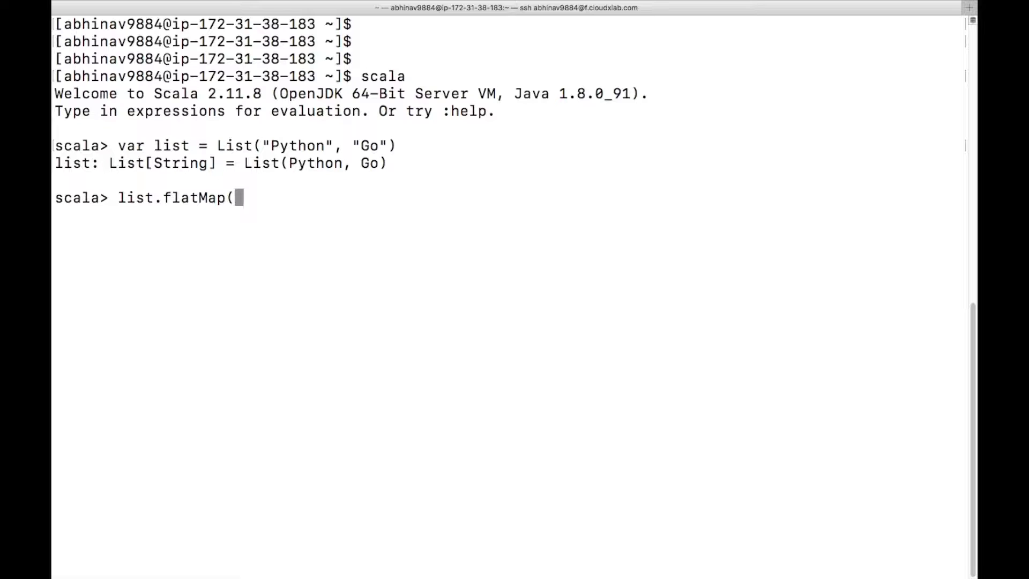
pyautogui.write('lang => lang')
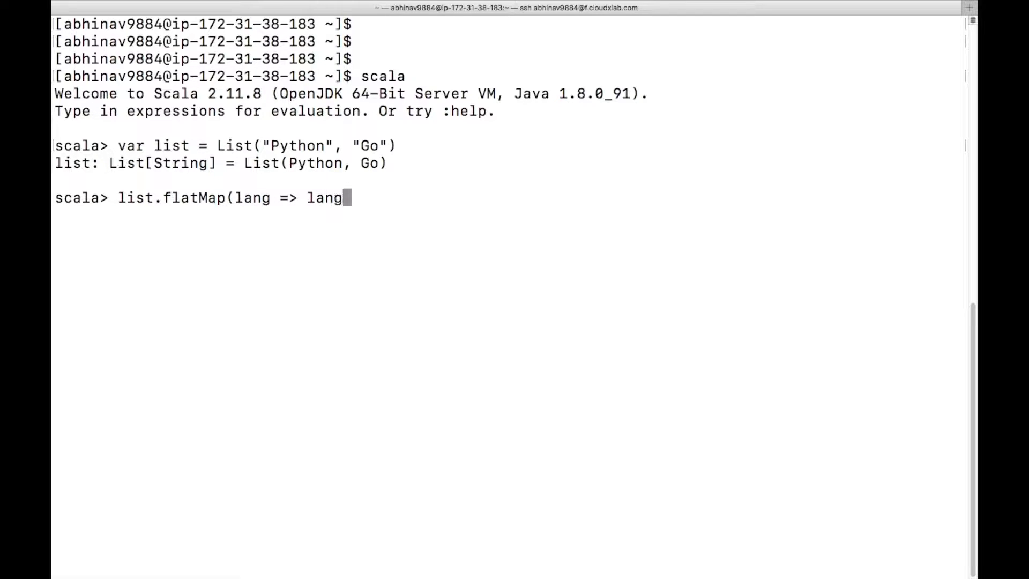
pyautogui.write('+ "')
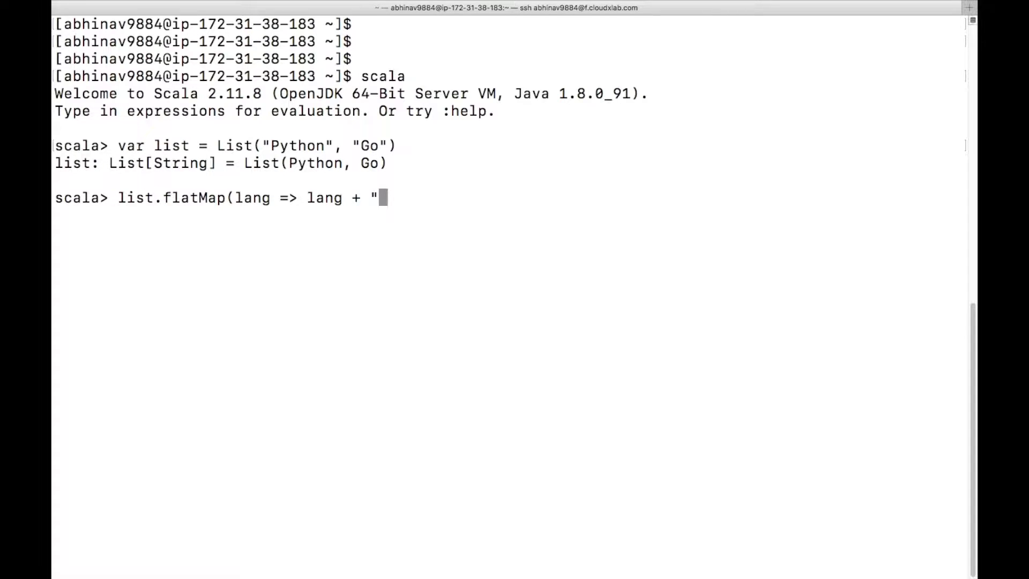
pyautogui.write('#")')
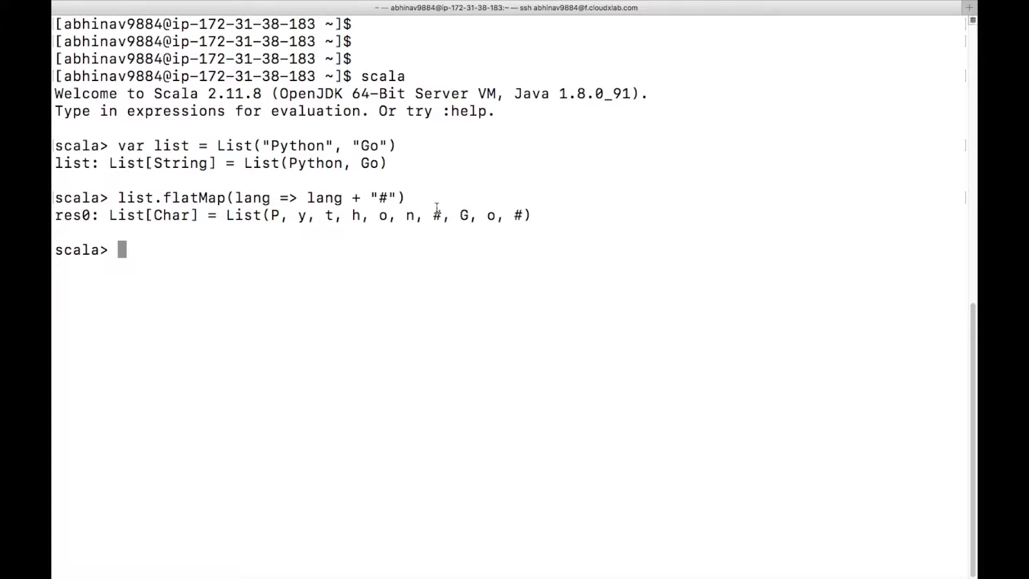
pyautogui.moveTo(272, 215); pyautogui.dragTo(441, 214)
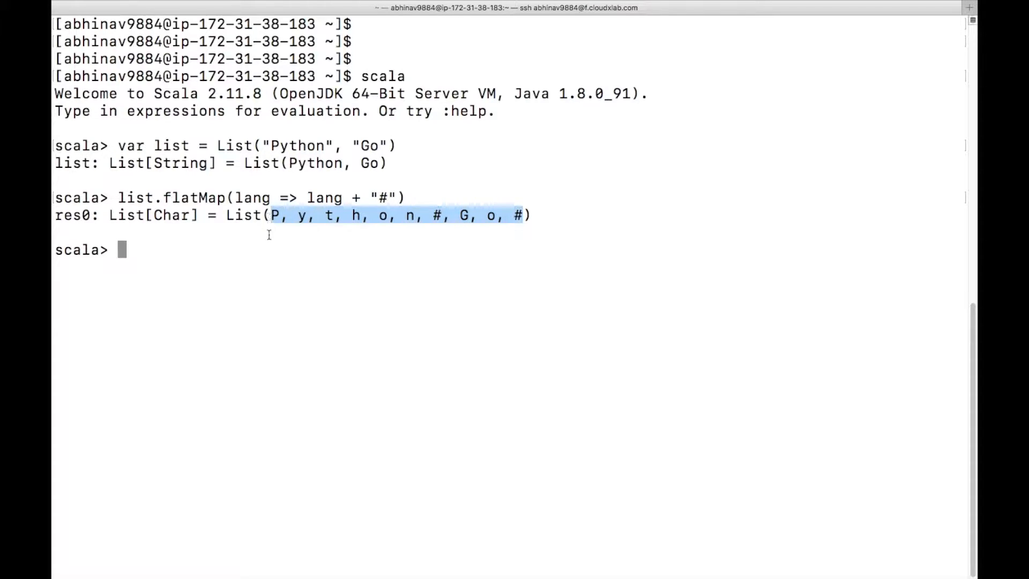
# - Enter list.flatMap(_ + "#") using the underscore placeholder
pyautogui.write('lis')
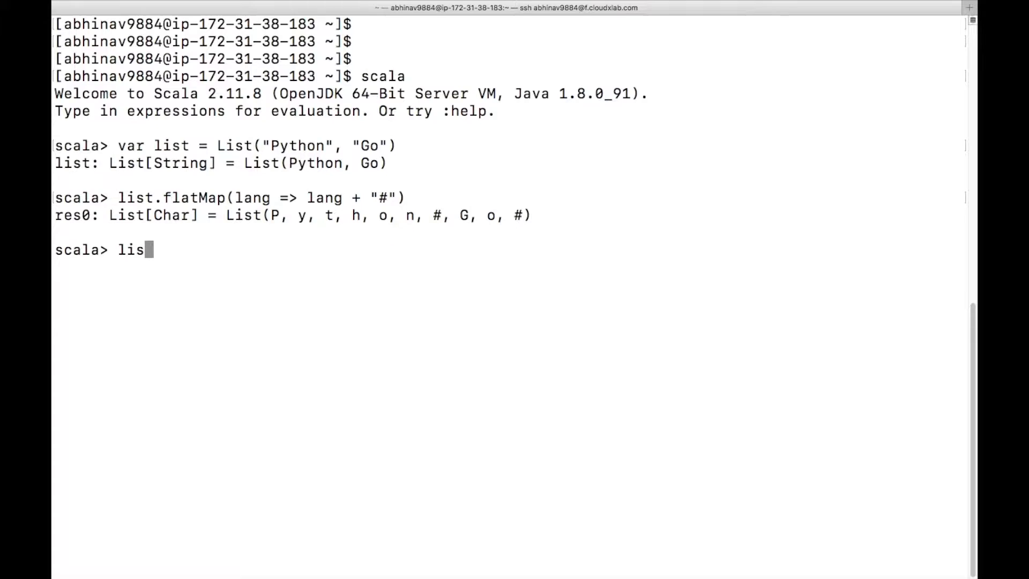
pyautogui.write('t.flat')
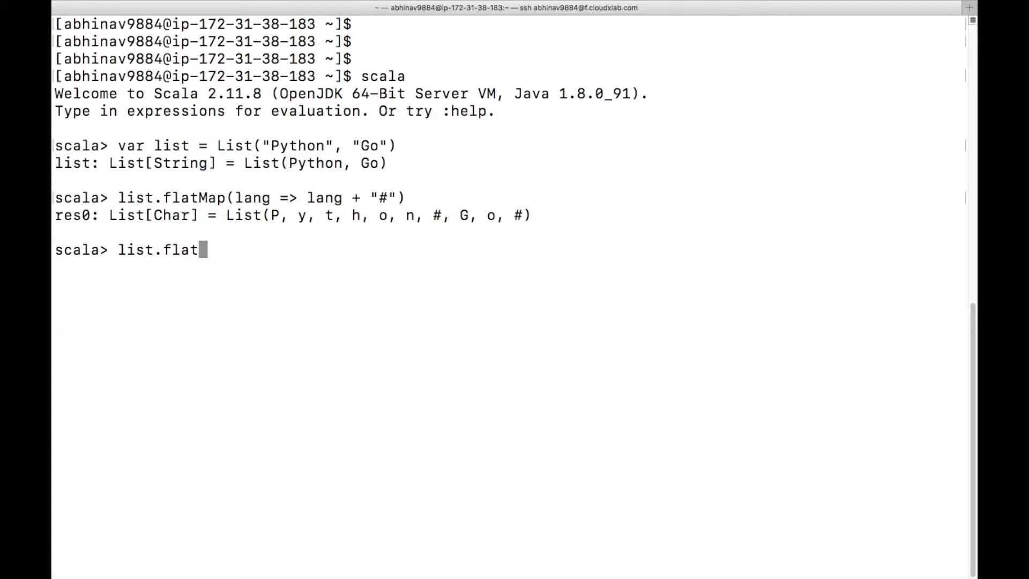
pyautogui.write('Map')
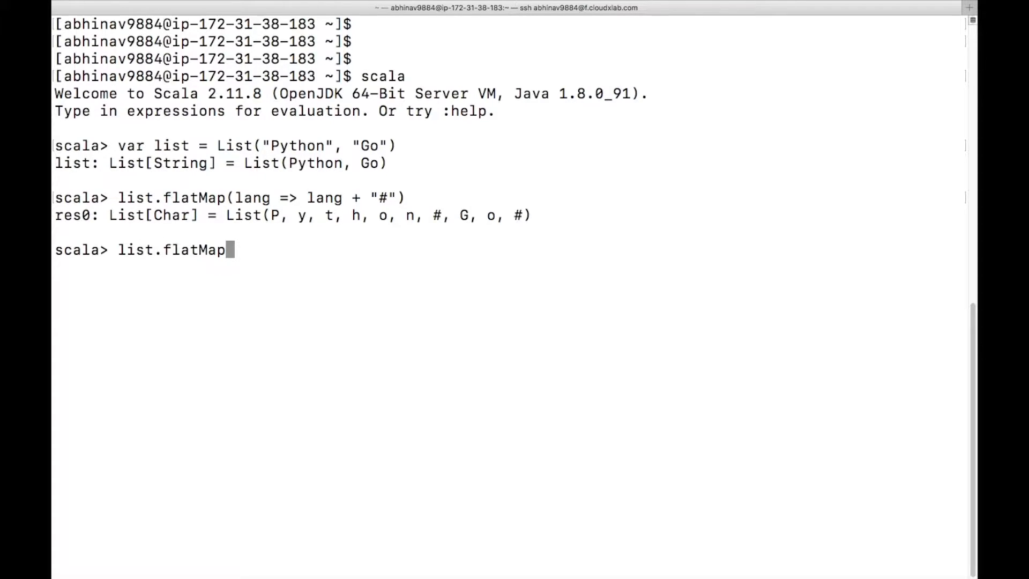
pyautogui.write('(_ +')
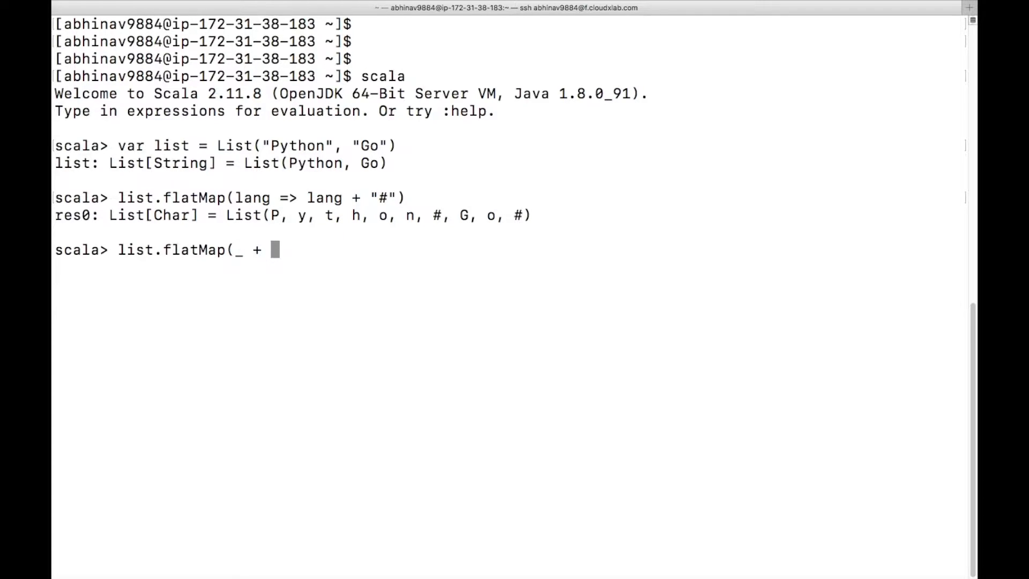
pyautogui.write('"#")')
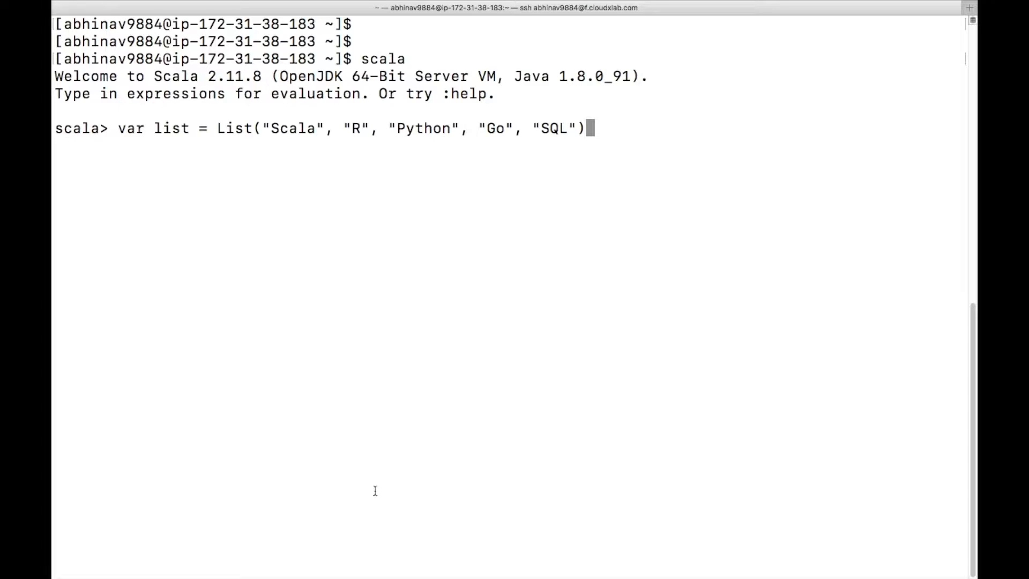
pyautogui.moveTo(386, 253)
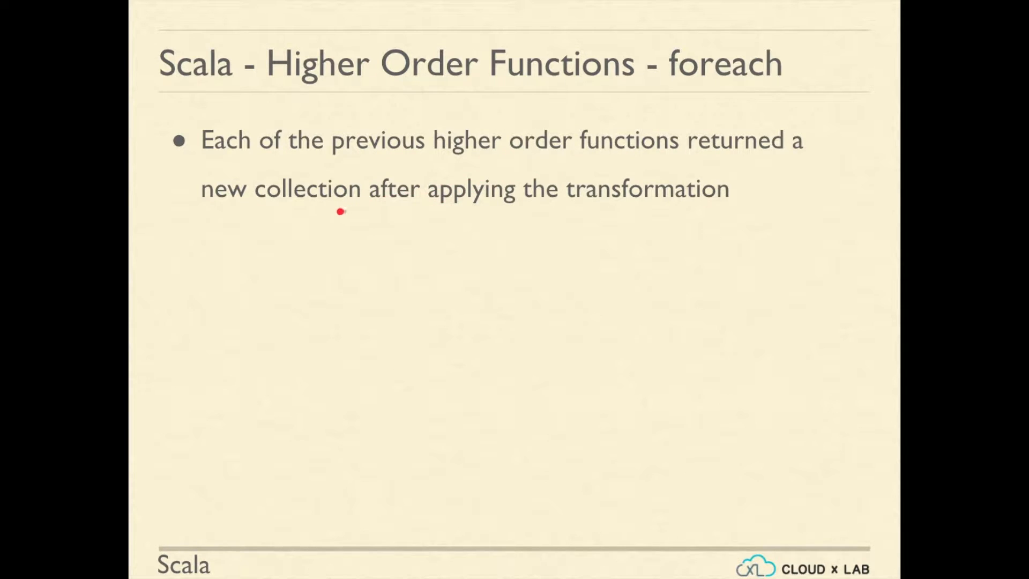
pyautogui.moveTo(708, 209)
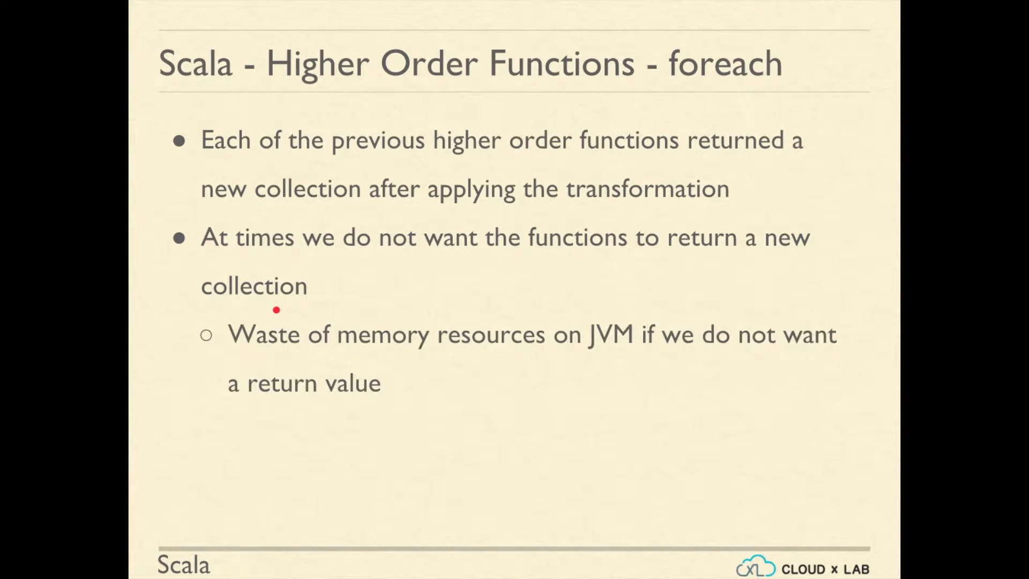
pyautogui.moveTo(755, 349)
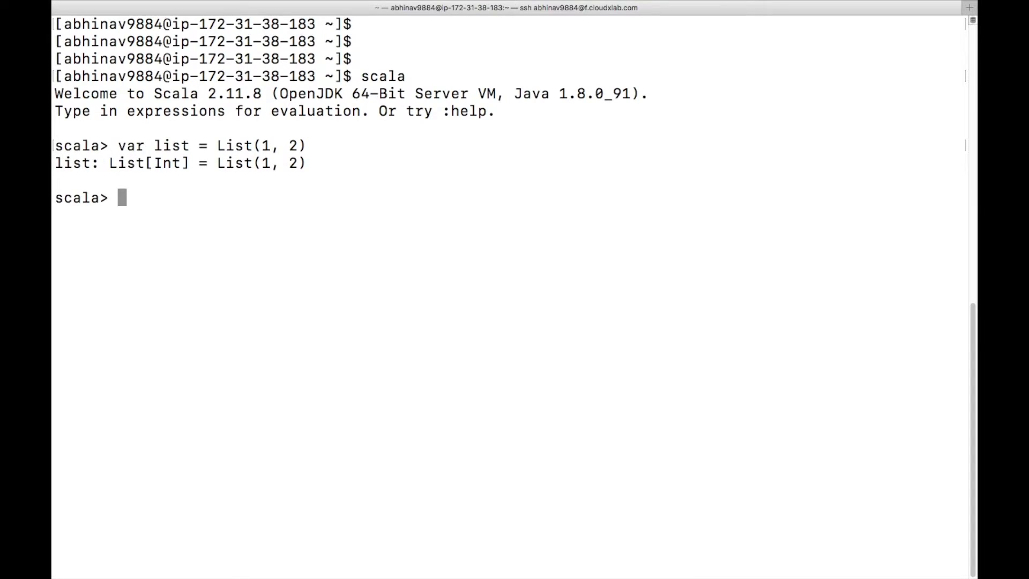
# - Run list.foreach(println) on List(1, 2) and mark the printed 1 and 2
pyautogui.write('list.foreach(println')
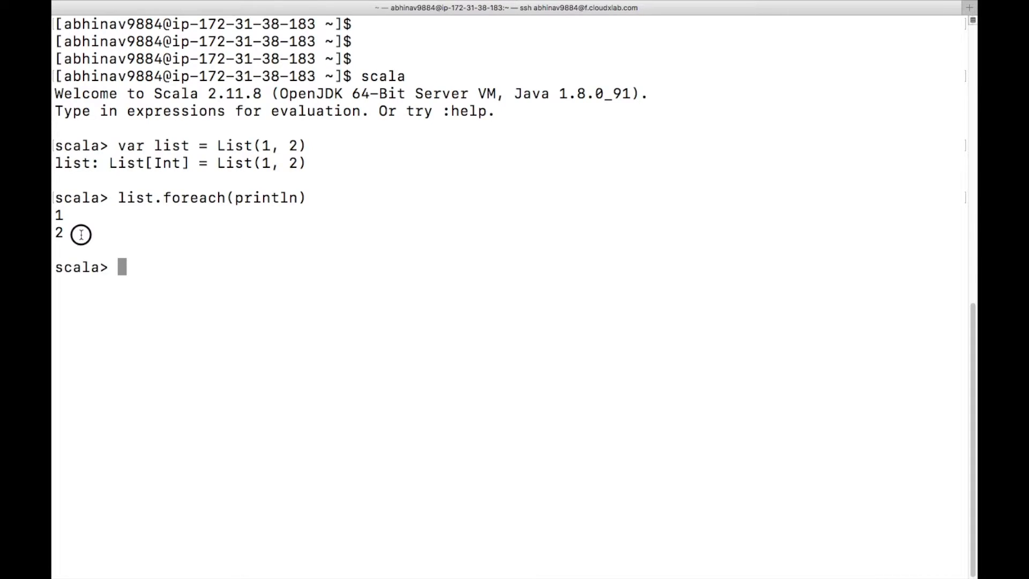
pyautogui.moveTo(59, 214); pyautogui.dragTo(65, 232)
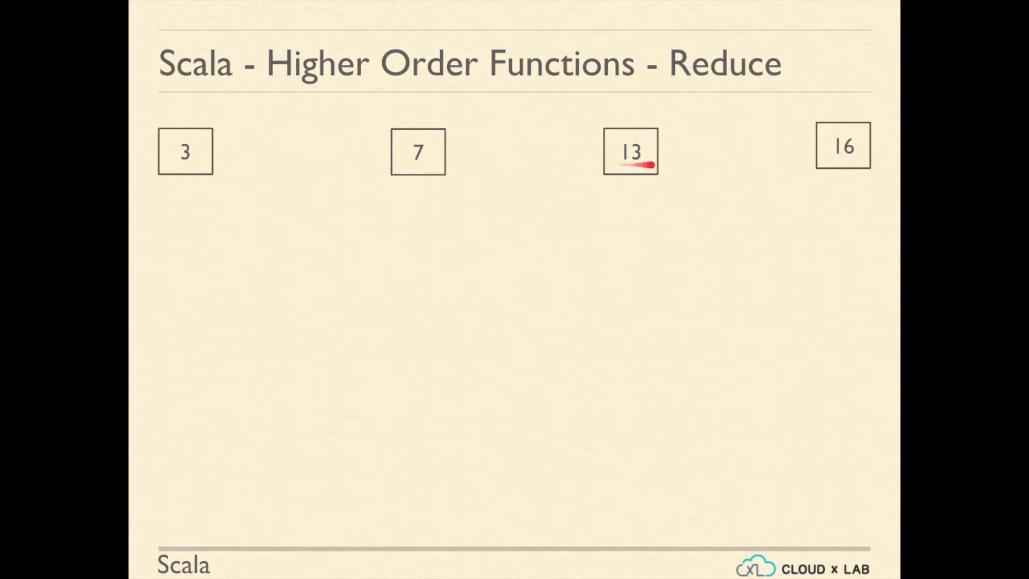
pyautogui.moveTo(856, 163)
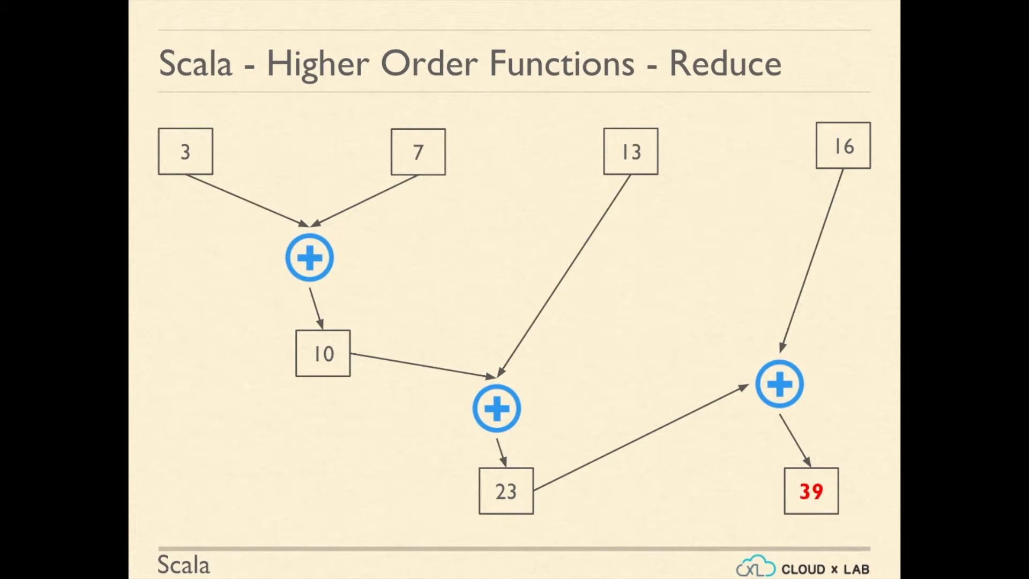
# - Advance to the Reduce slide about repeated addition and same-type elements
pyautogui.press('Right')
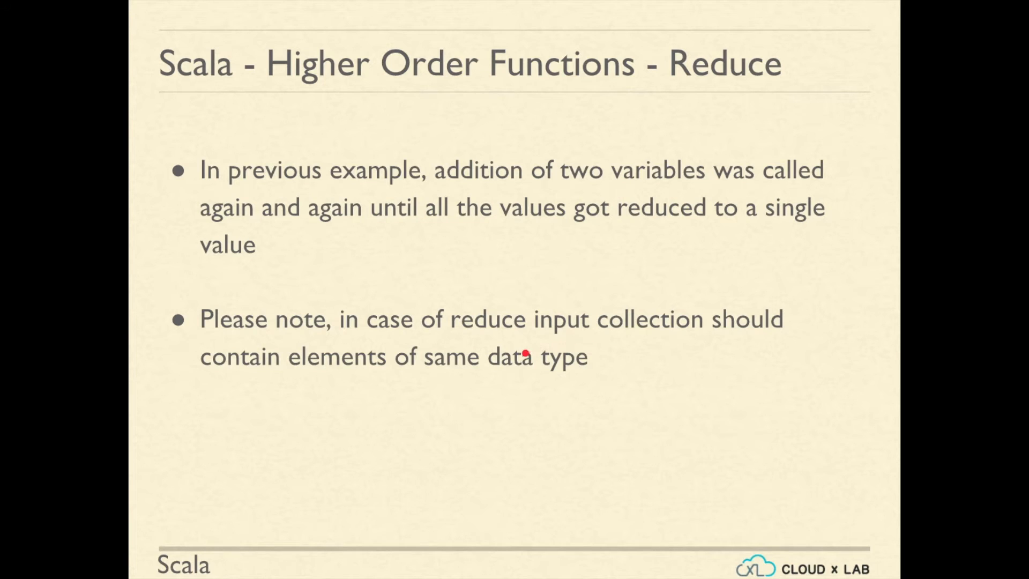
pyautogui.moveTo(542, 371)
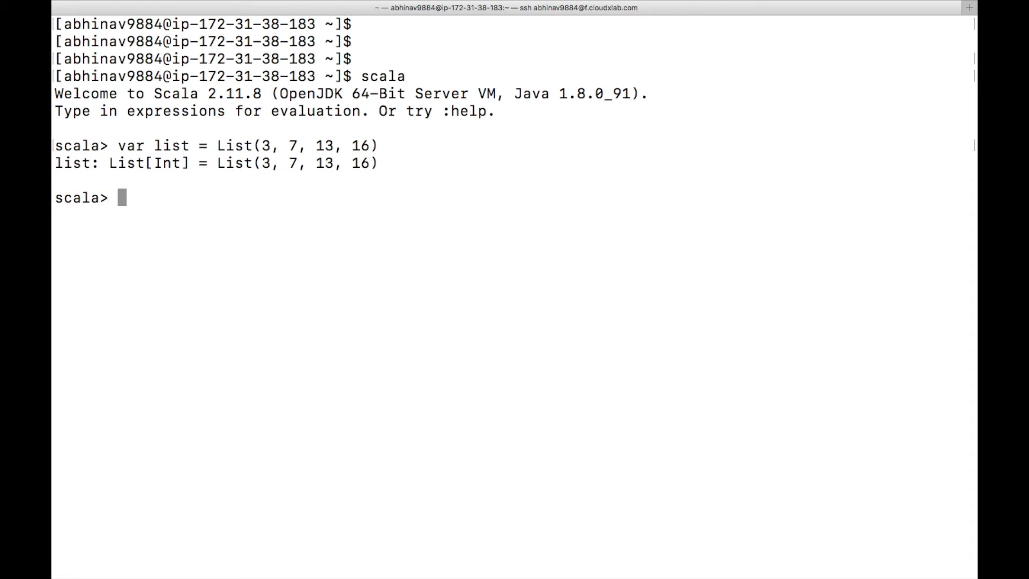
# - Evaluate list.reduce((x, y) => x + y) on List(3, 7, 13, 16) and highlight the result 39
pyautogui.write('list.re')
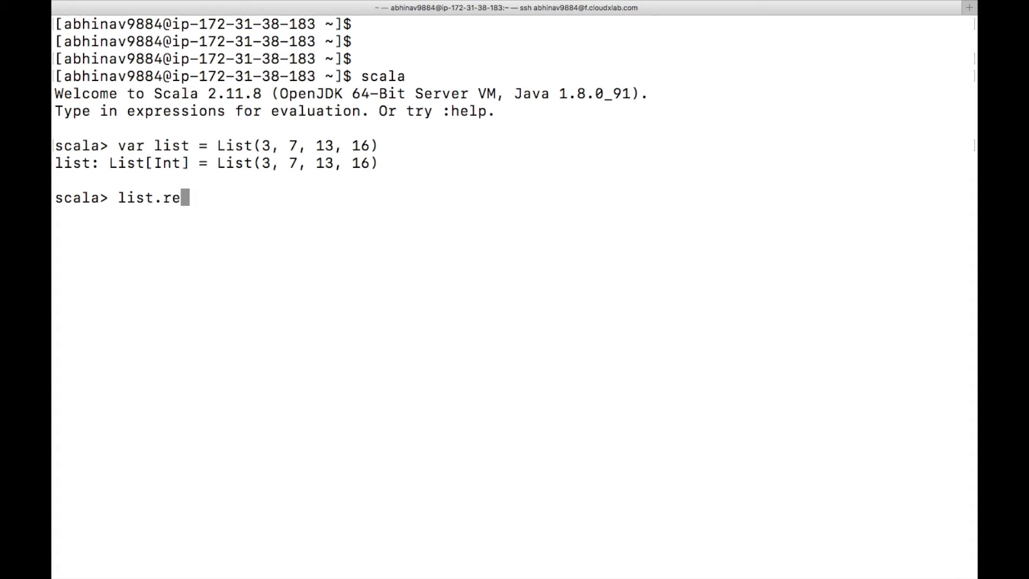
pyautogui.write('duce(')
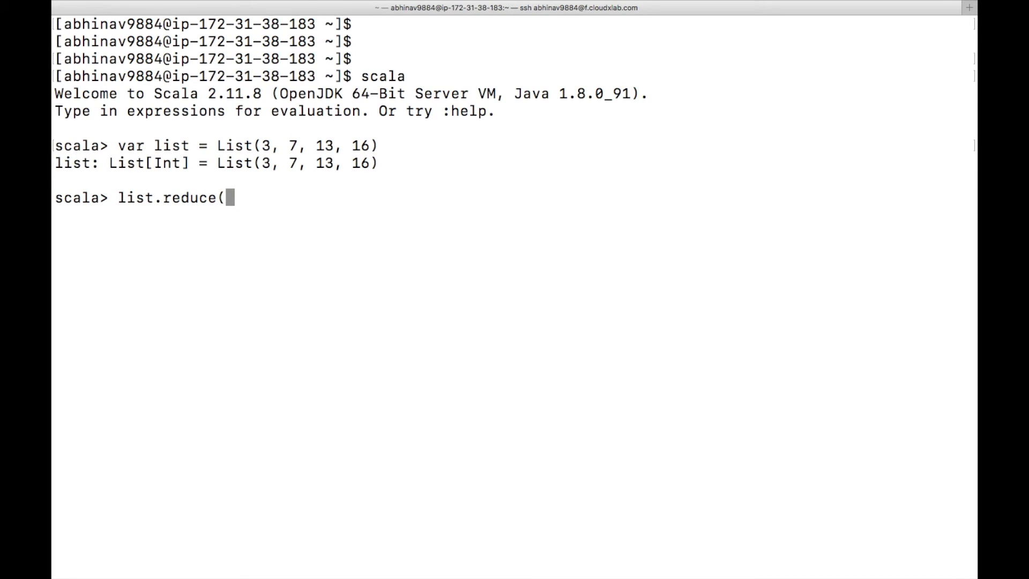
pyautogui.write('(x, y) => x')
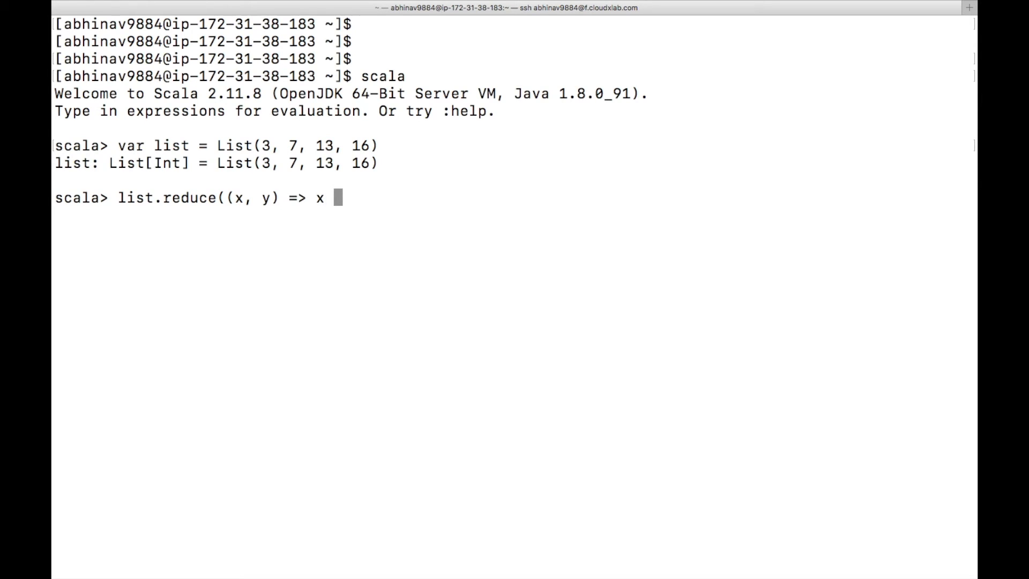
pyautogui.write('+ y)')
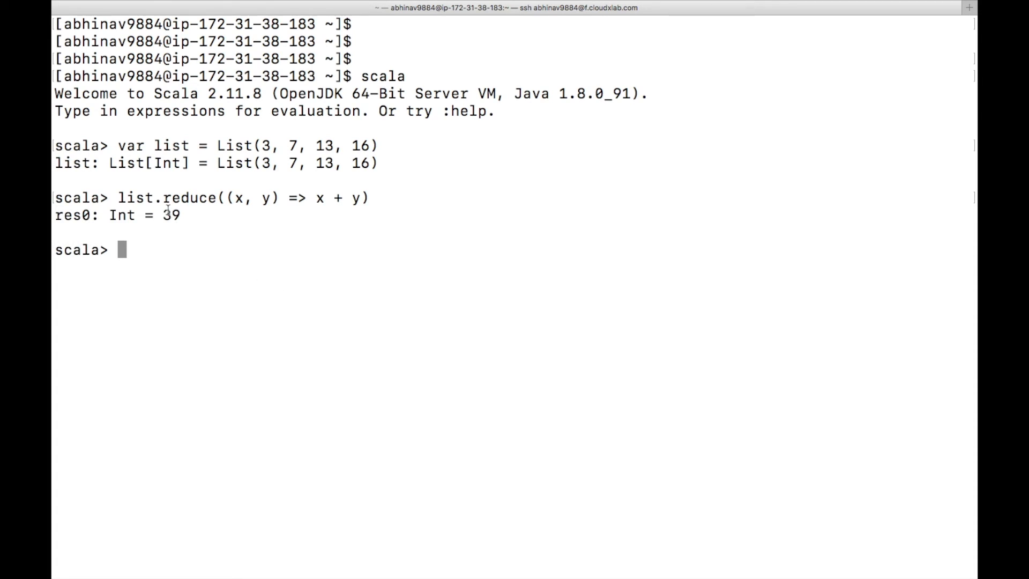
pyautogui.doubleClick(170, 215)
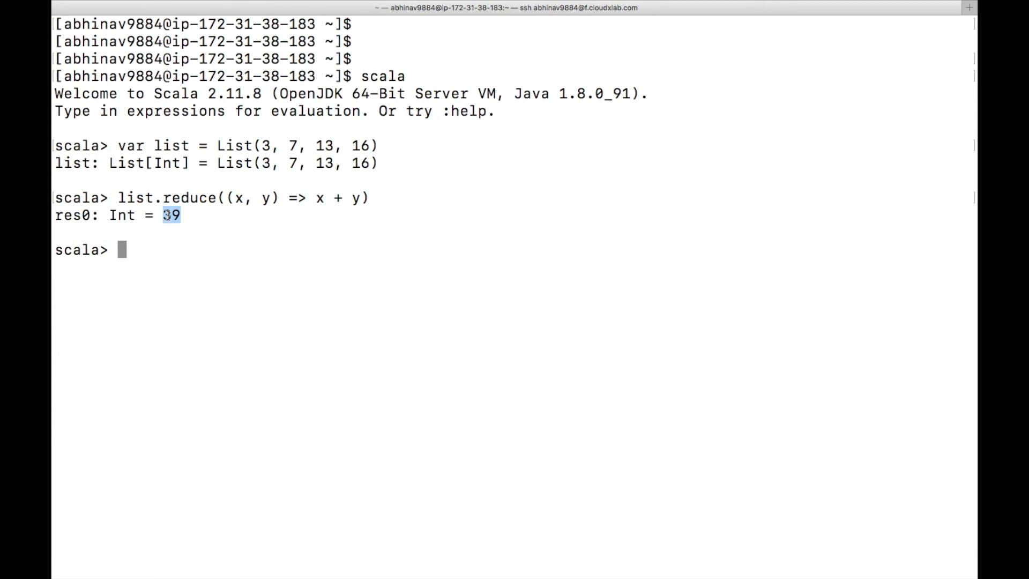
pyautogui.moveTo(224, 217)
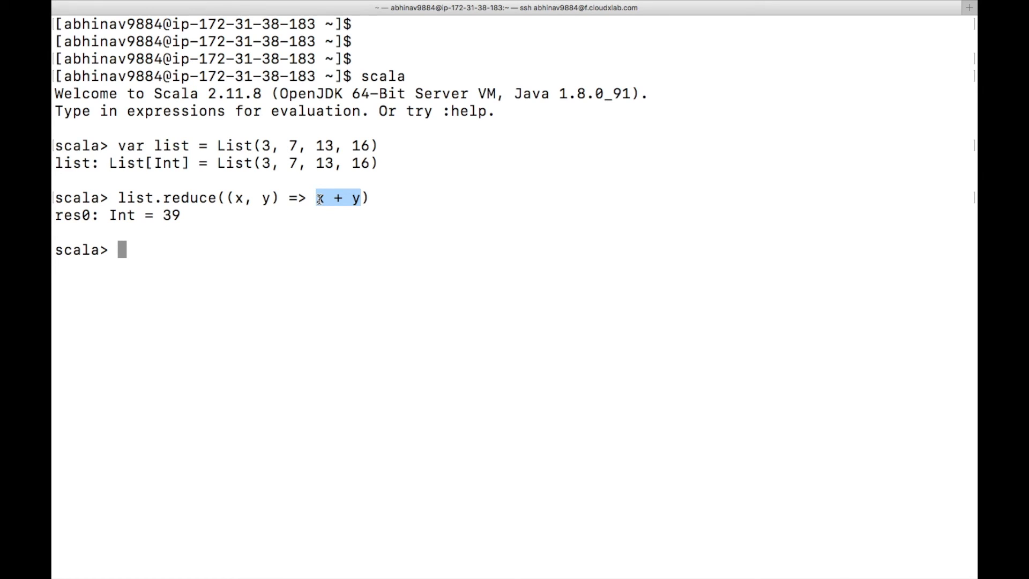
# - Enter list.reduce(_ + _) with underscore placeholders for both arguments
pyautogui.write('list.reduce(')
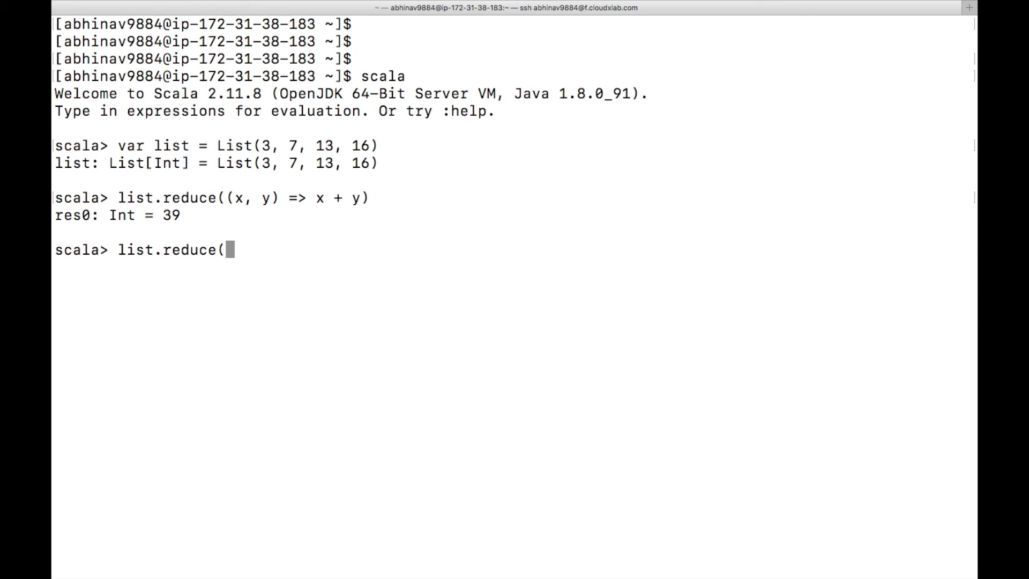
pyautogui.write('_ +')
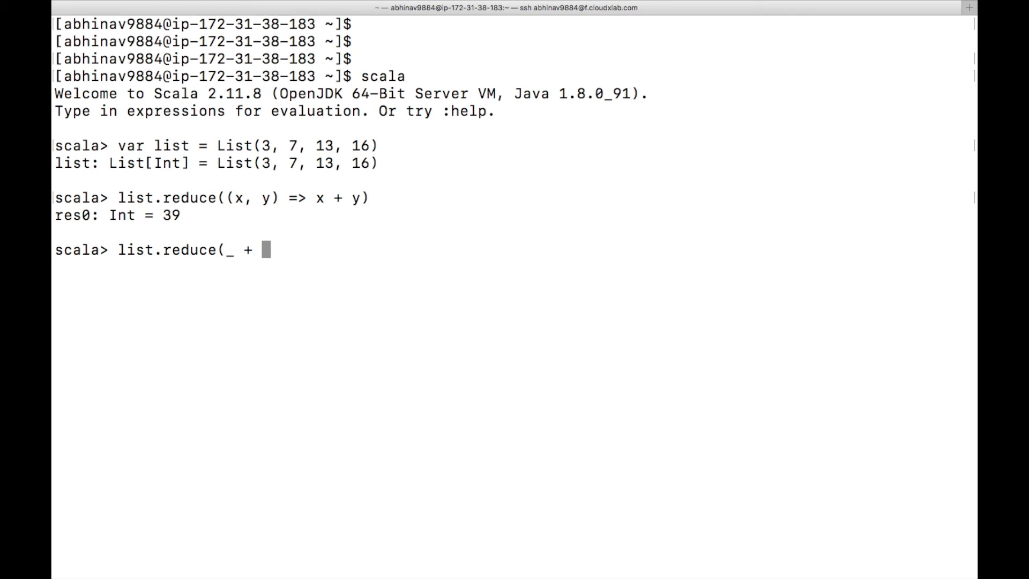
pyautogui.write('_)')
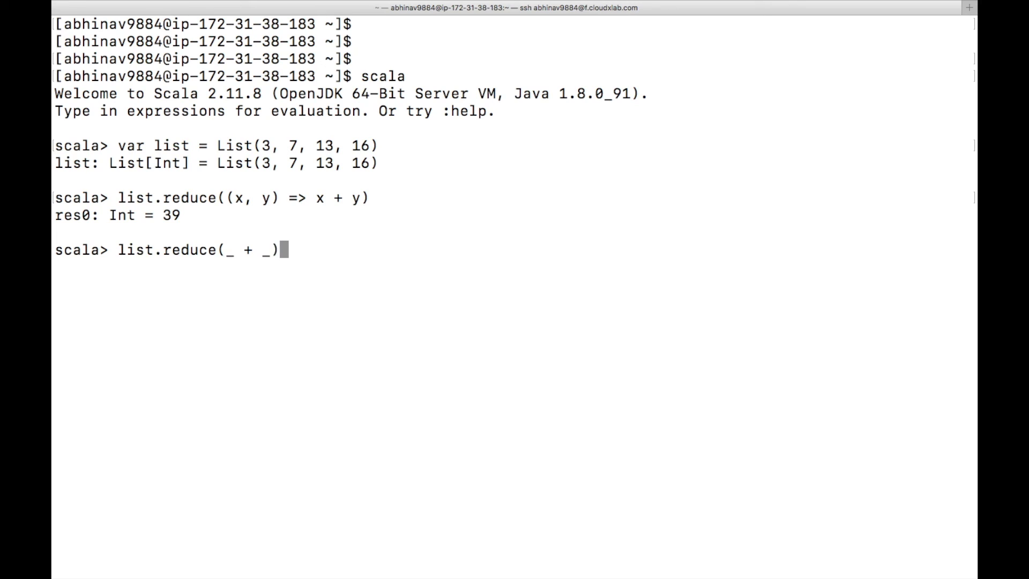